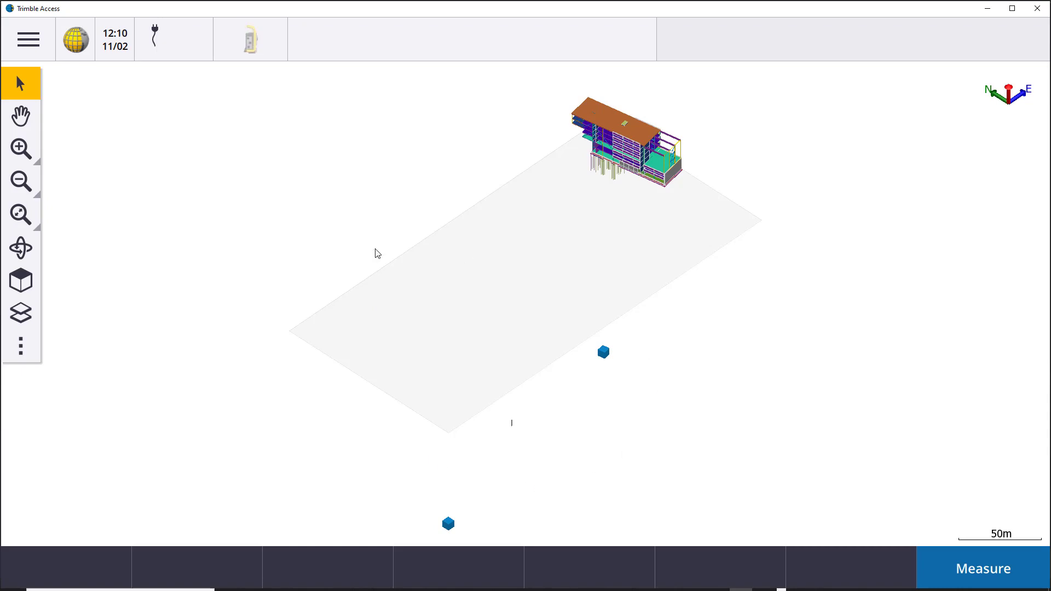
# Import the original StructuralModel.ifc file so the building appears in 3D
pyautogui.click(20, 148)
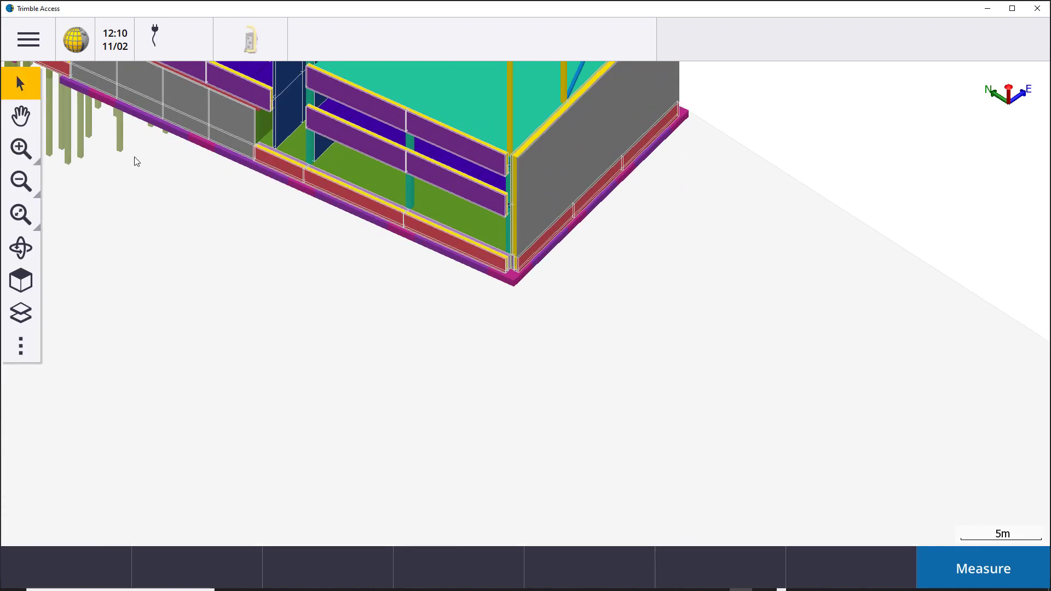
pyautogui.click(513, 280)
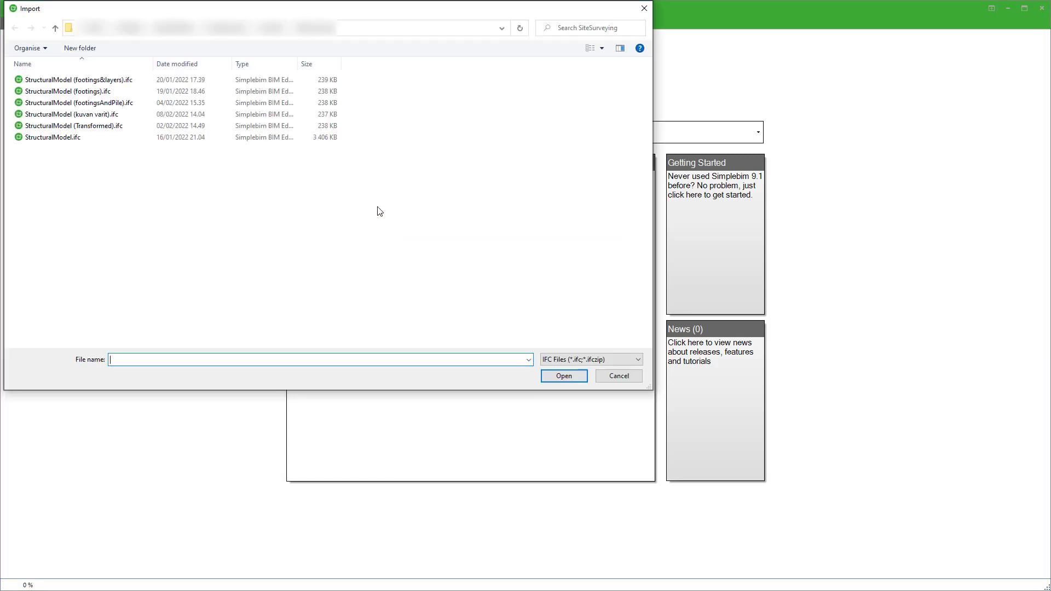
pyautogui.click(52, 137)
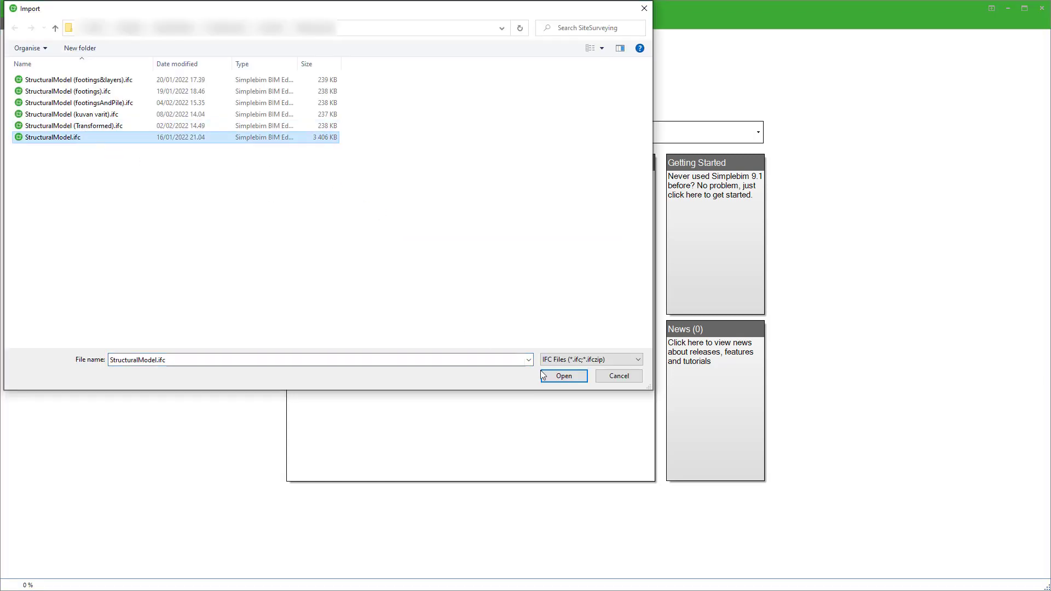
pyautogui.click(562, 376)
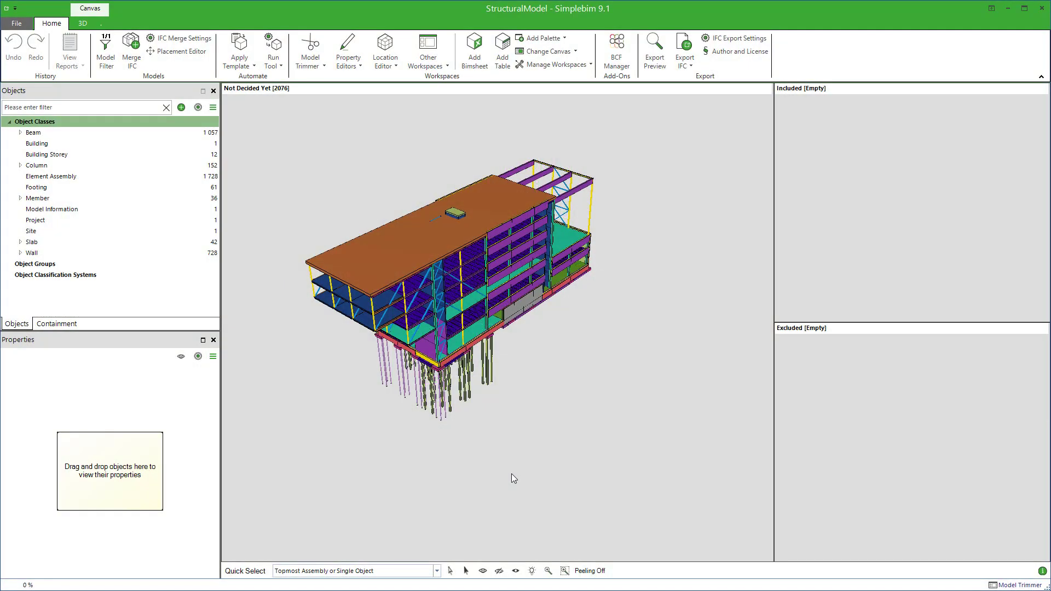
pyautogui.moveTo(514, 478)
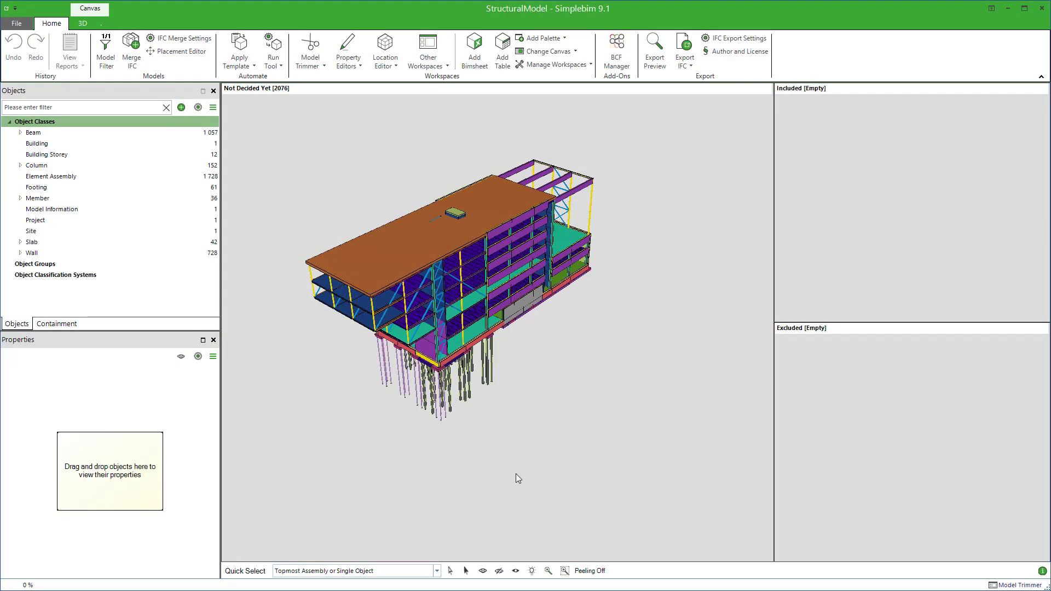
pyautogui.moveTo(479, 465)
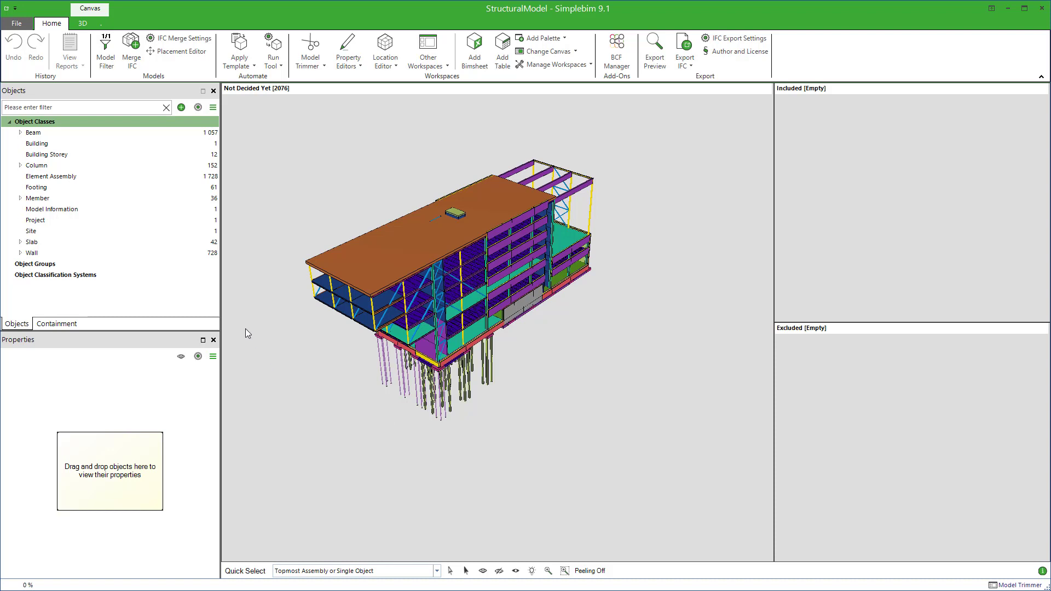
# Add the Footing object class, all 61 footings, to the Included set
pyautogui.click(83, 108)
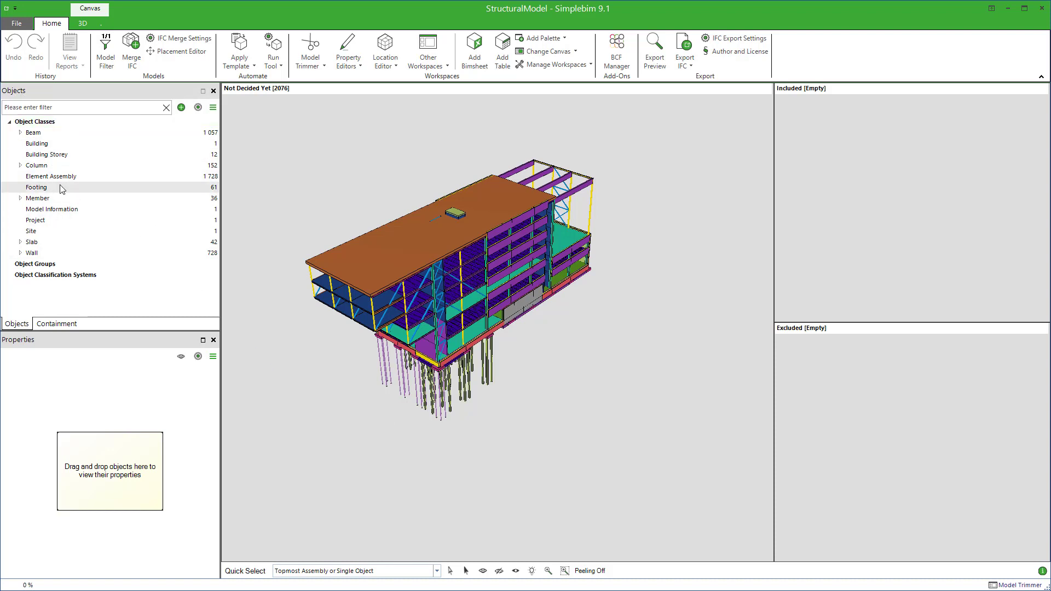
pyautogui.click(37, 187)
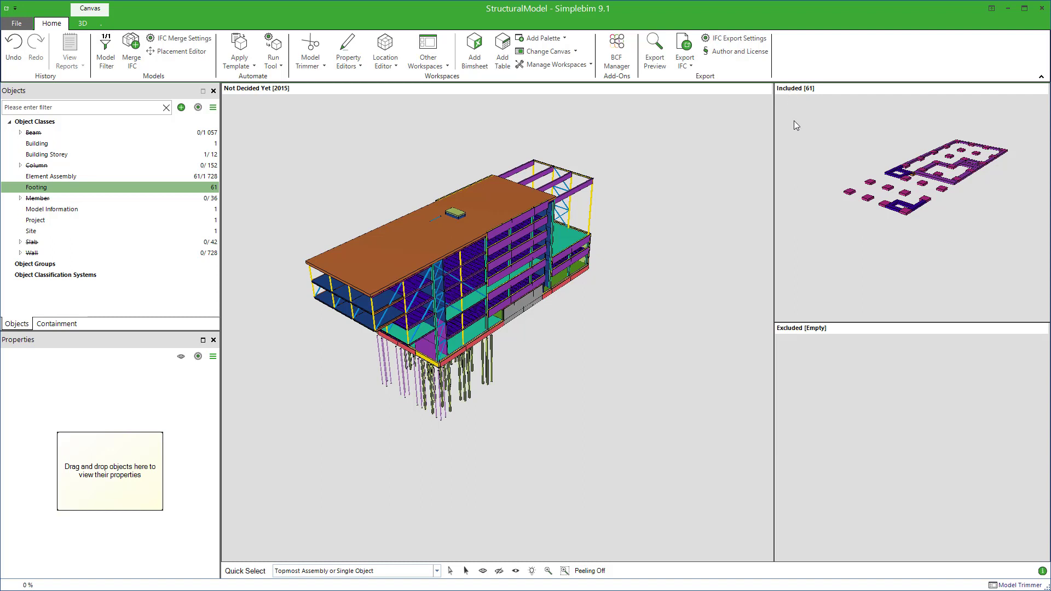
pyautogui.moveTo(800, 126)
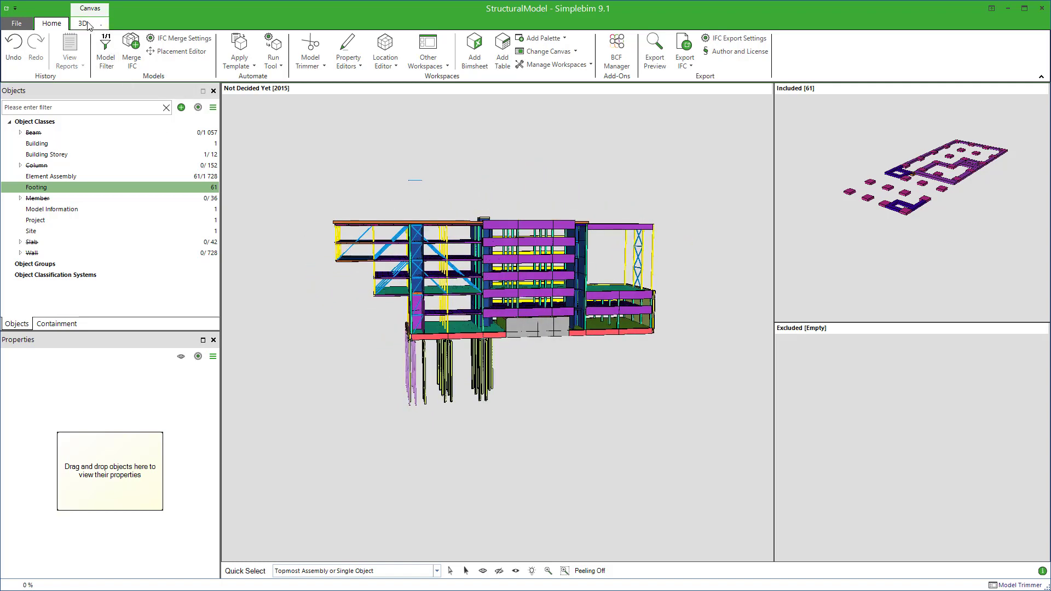
# Area-select the 58 piles under the building and add them to Included, totalling 119
pyautogui.click(82, 23)
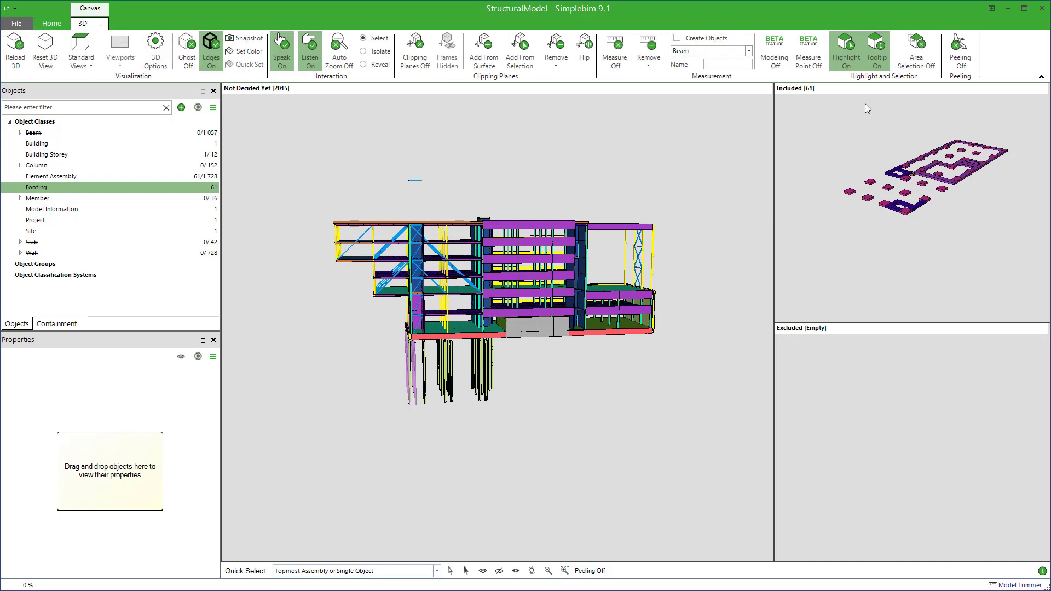
pyautogui.click(917, 51)
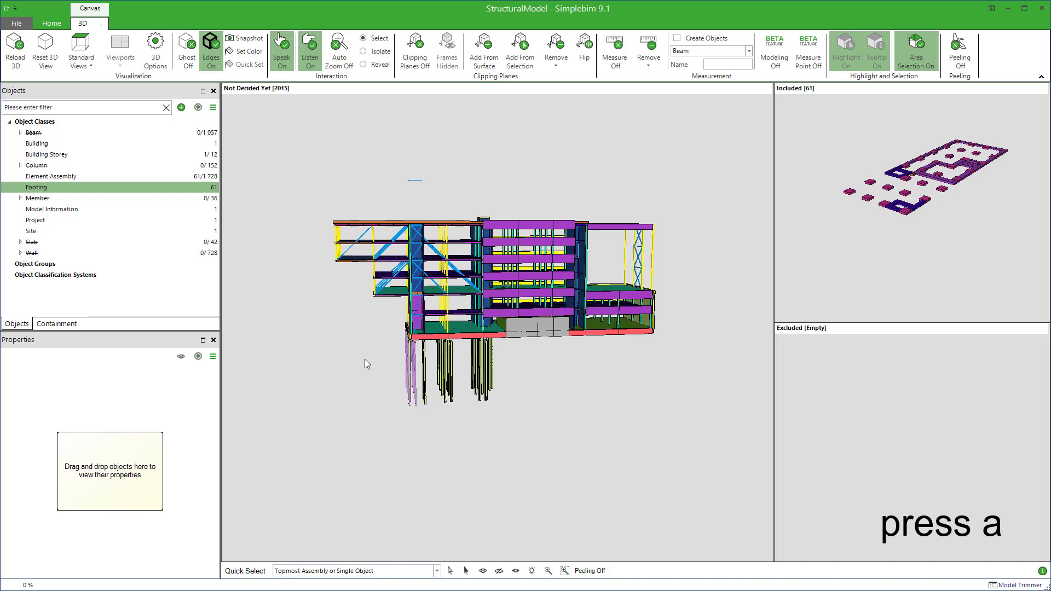
pyautogui.press('a')
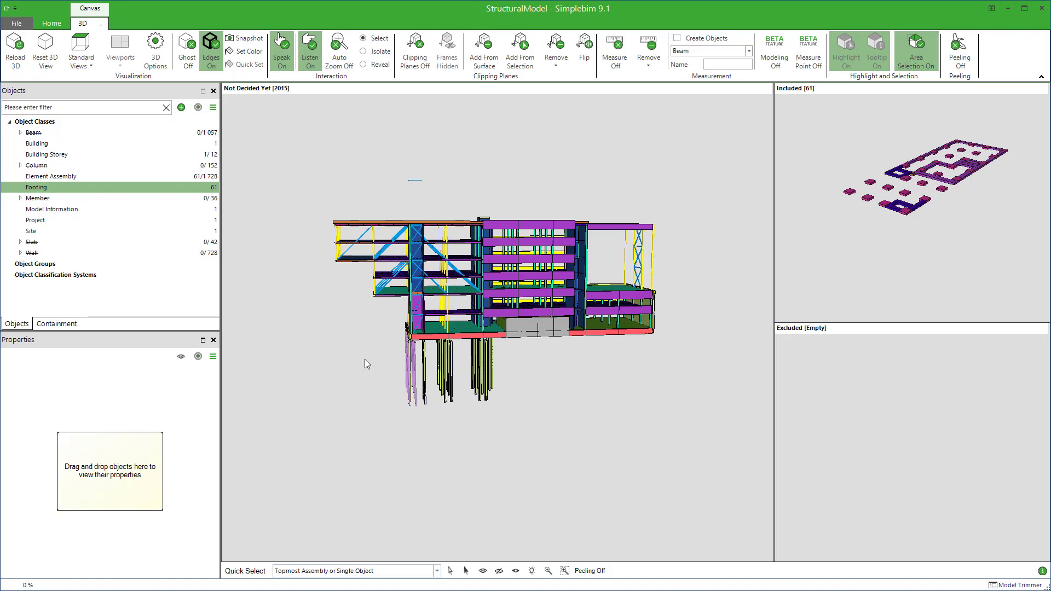
pyautogui.moveTo(366, 361); pyautogui.dragTo(529, 433)
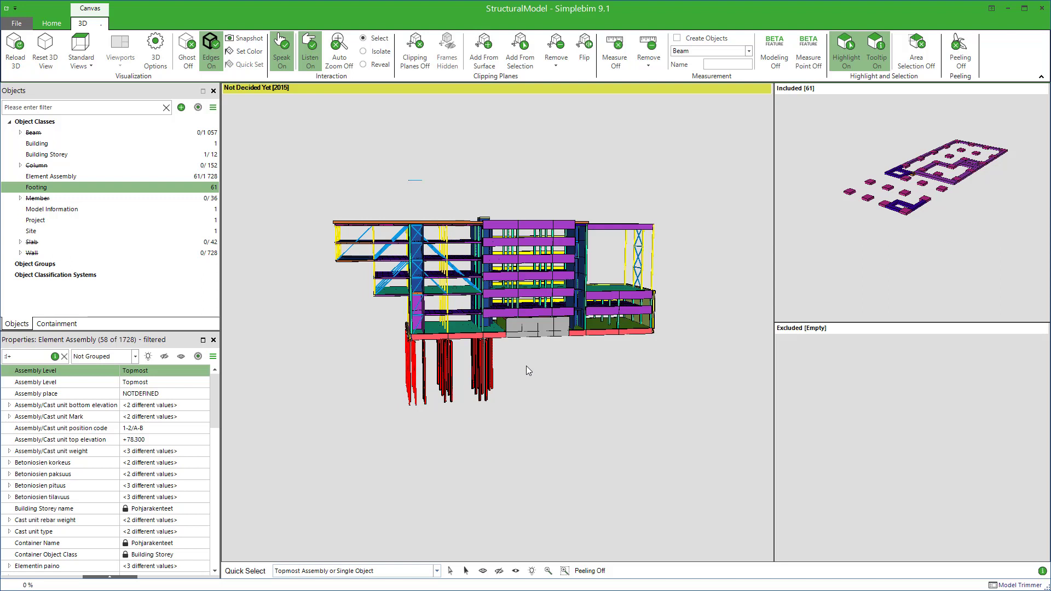
pyautogui.moveTo(813, 236)
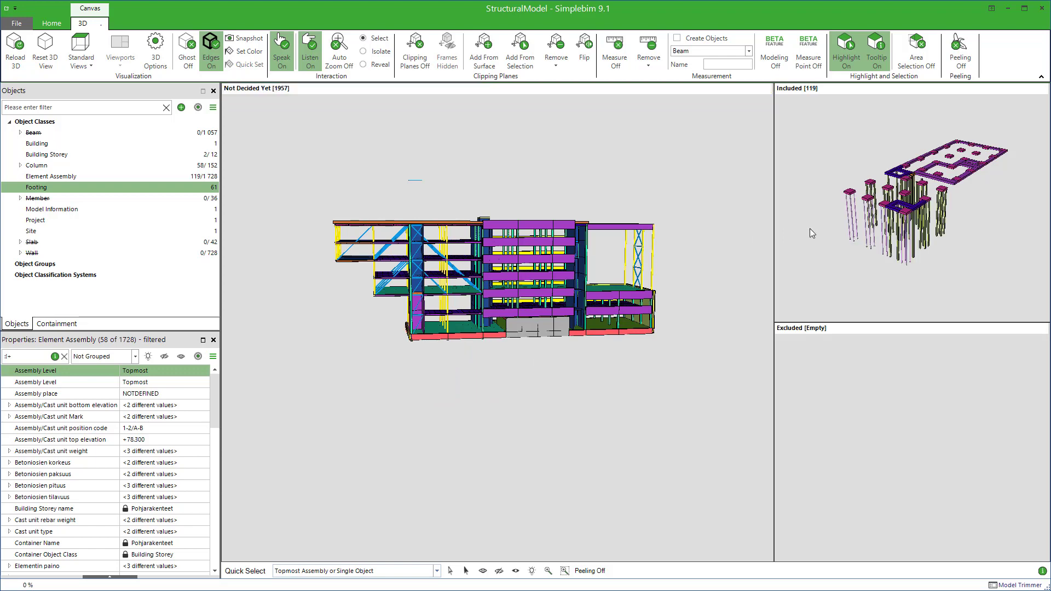
pyautogui.click(51, 23)
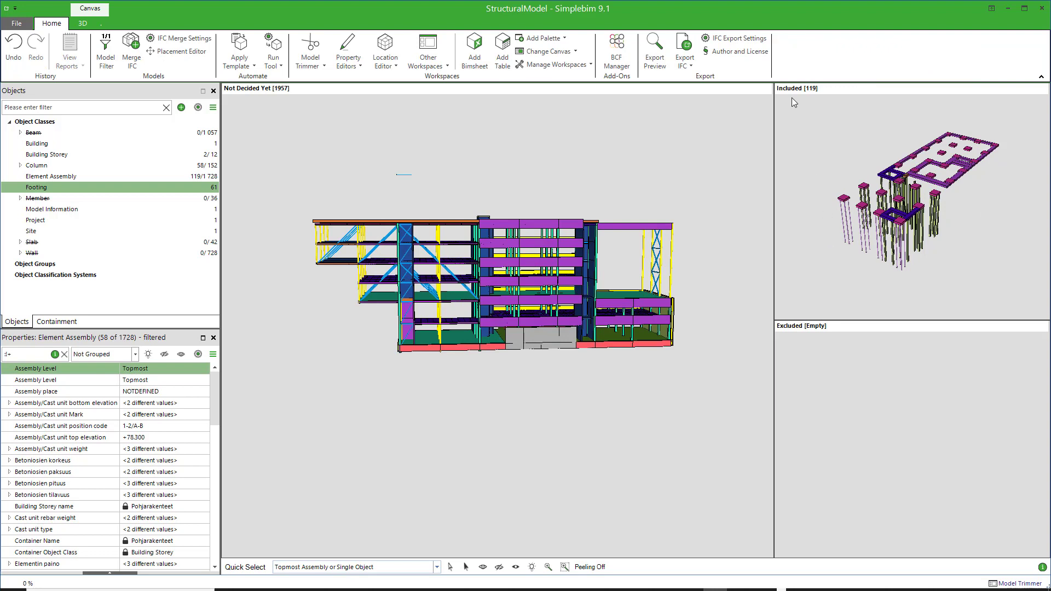
pyautogui.moveTo(799, 263)
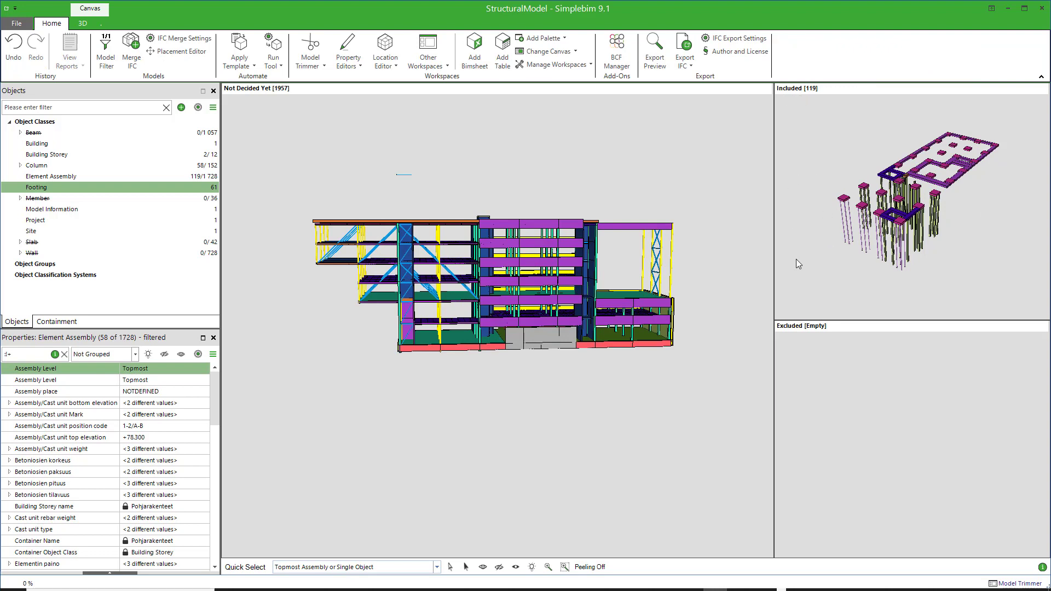
pyautogui.moveTo(830, 275)
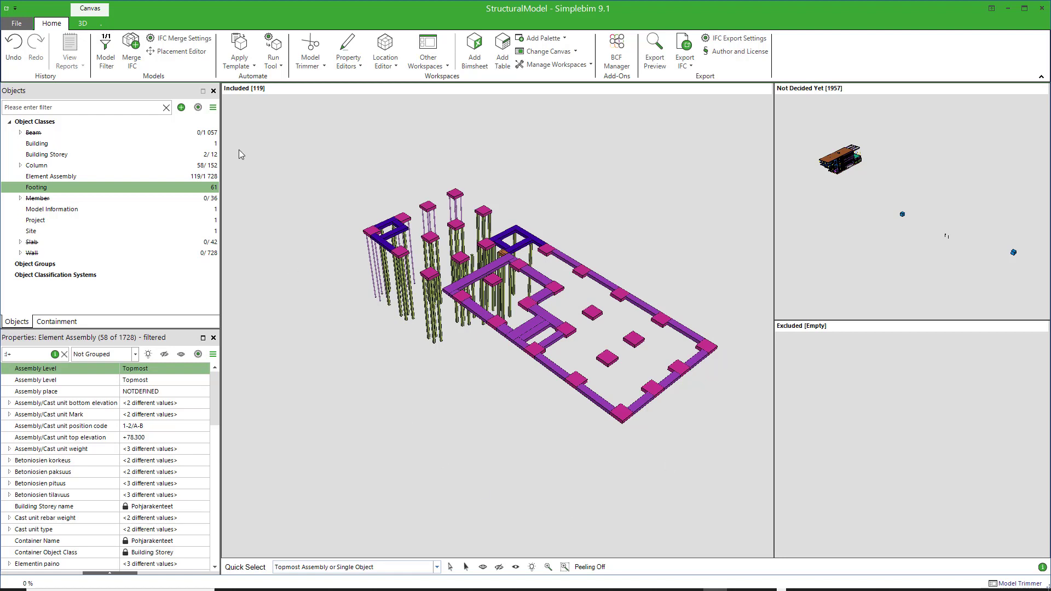
# Paste Reference Point 2 coordinates from Excel into the Helmert transformation's New Second Point
pyautogui.click(272, 51)
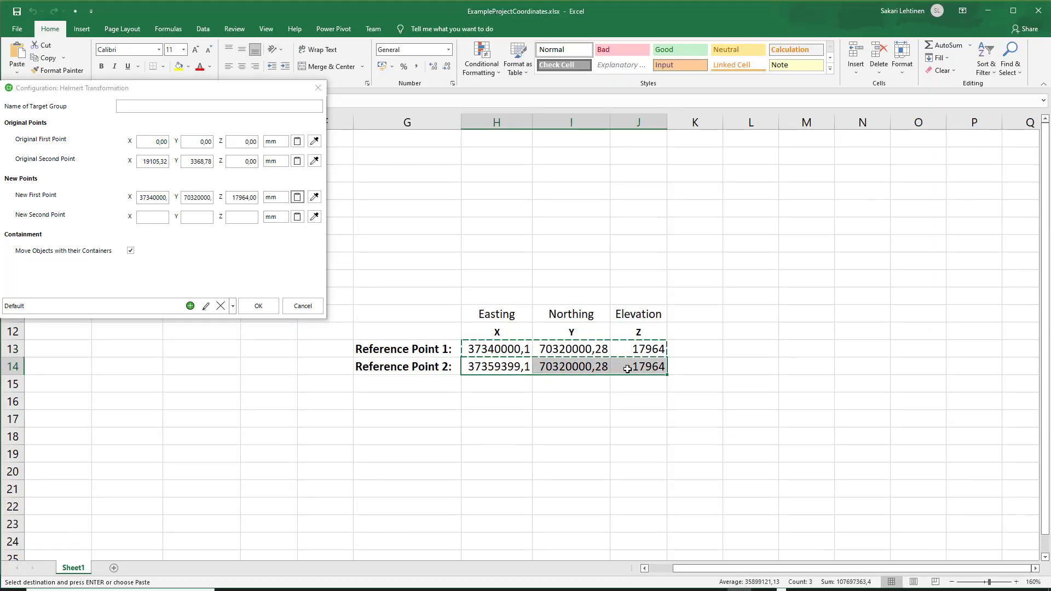
pyautogui.rightClick(646, 367)
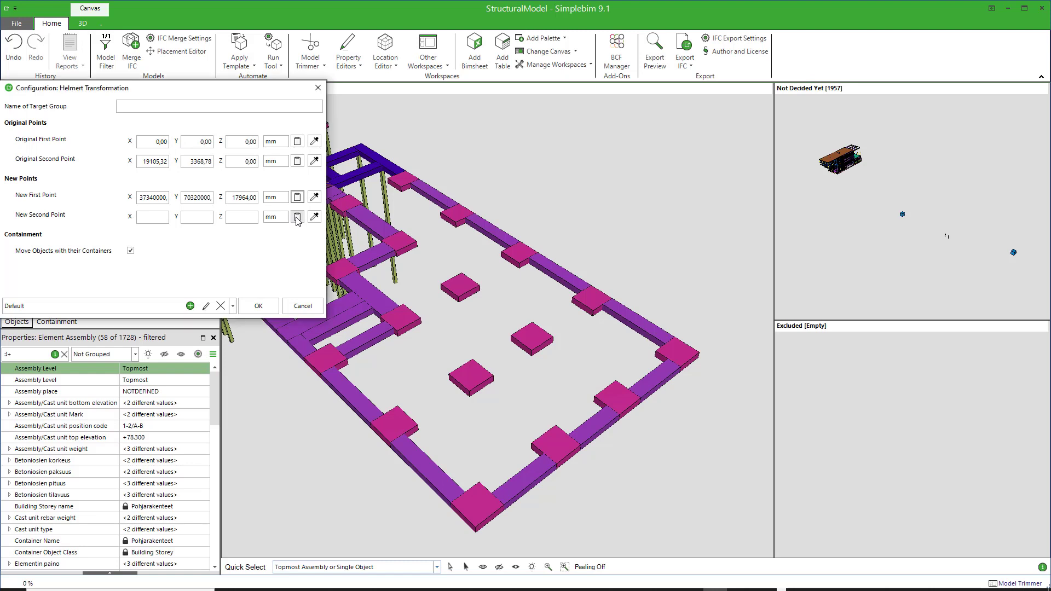
pyautogui.click(297, 216)
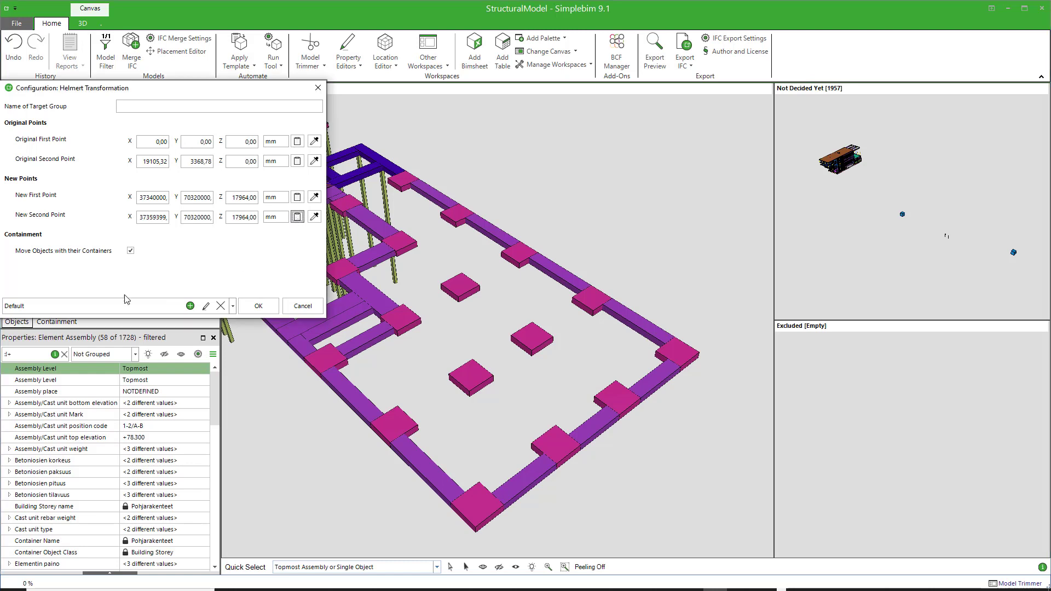
pyautogui.moveTo(118, 264)
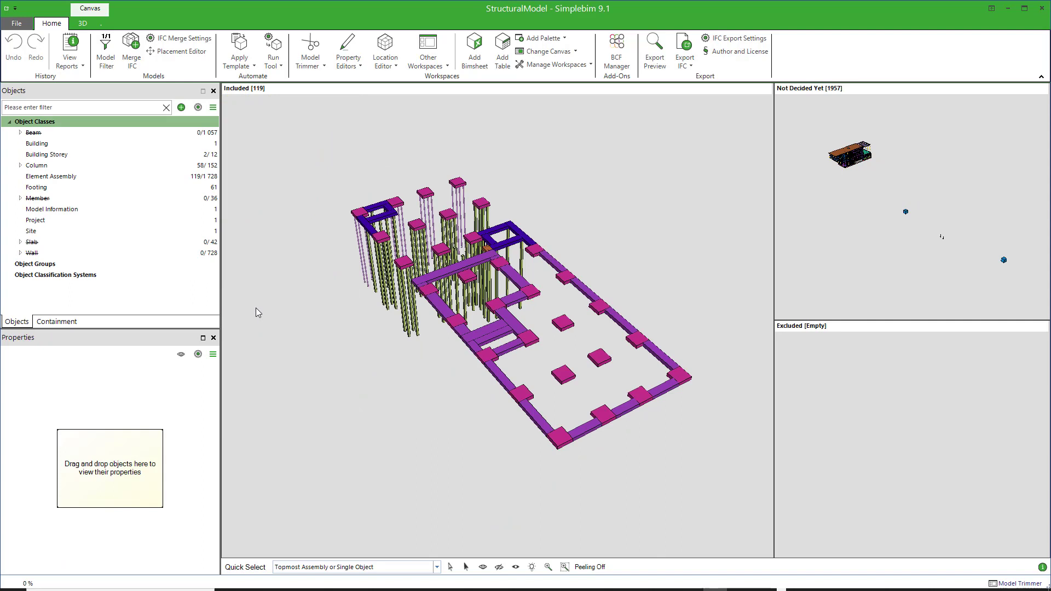
pyautogui.moveTo(283, 320)
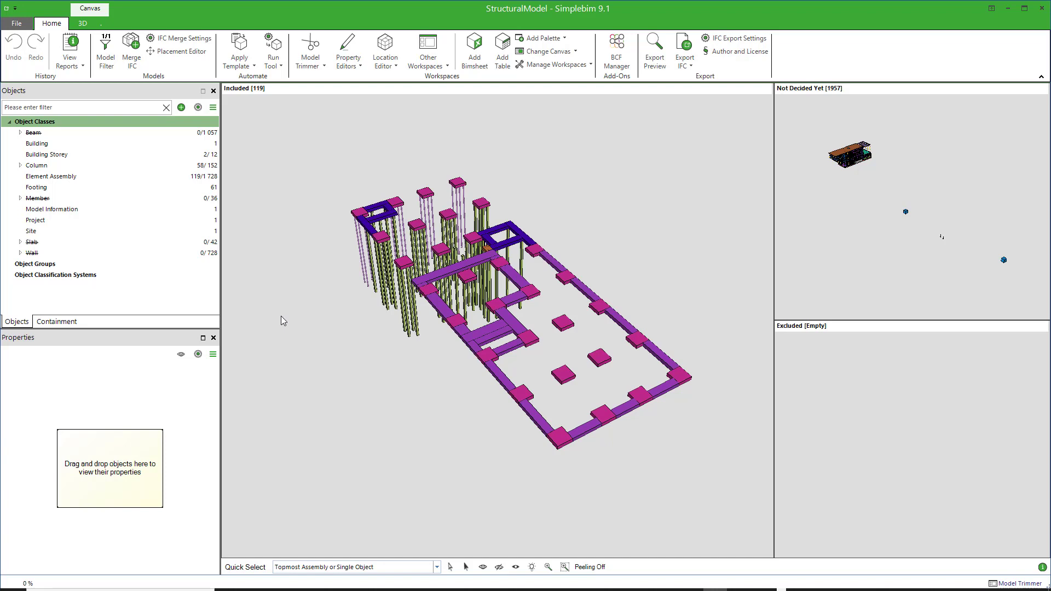
pyautogui.moveTo(288, 316)
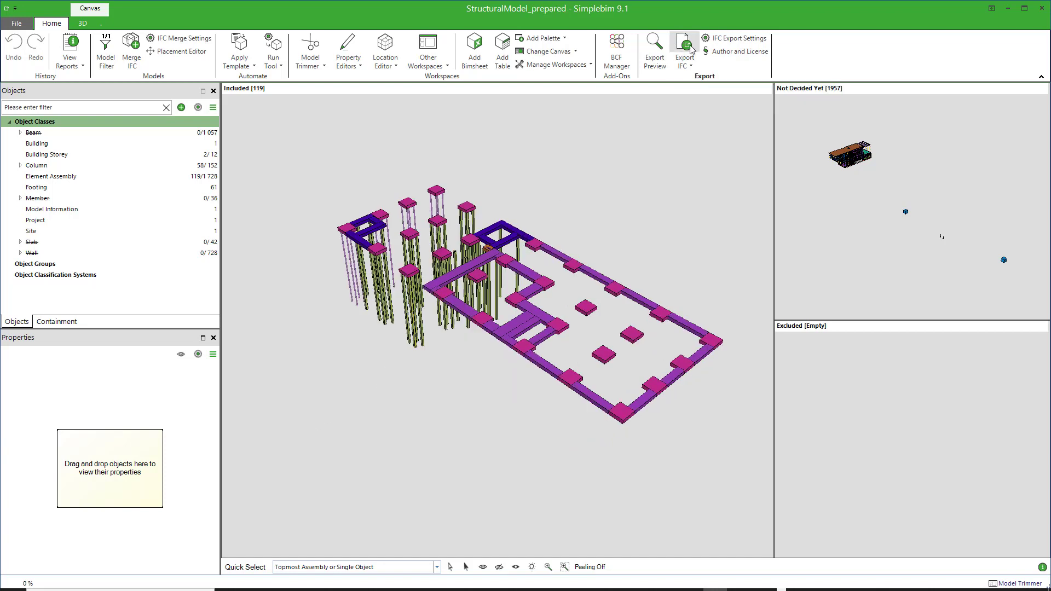
# Export the trimmed model to IFC as StructuralModel_prepared.ifc
pyautogui.click(683, 42)
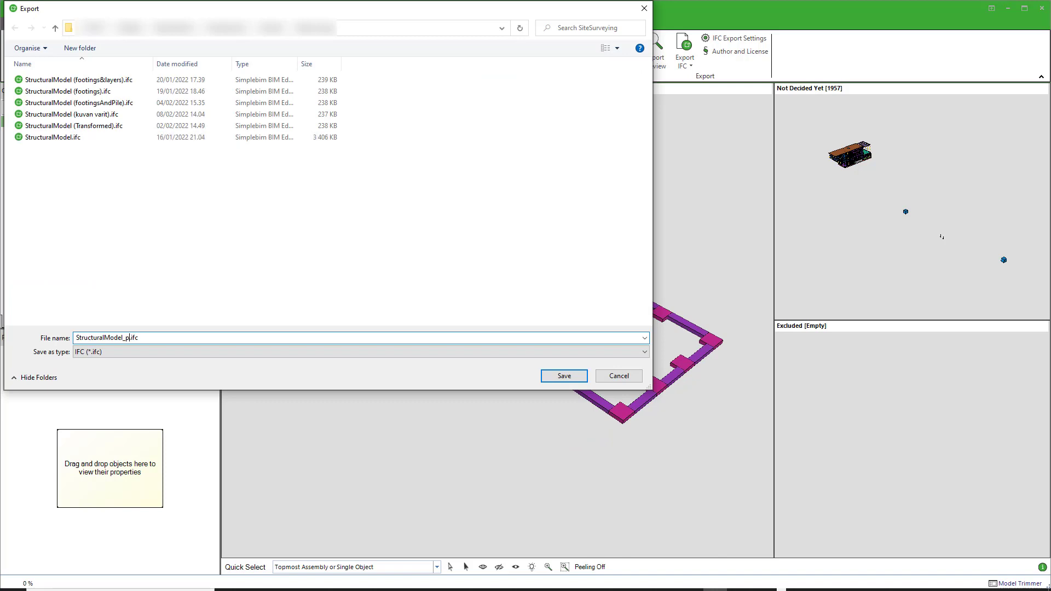
pyautogui.write('repared')
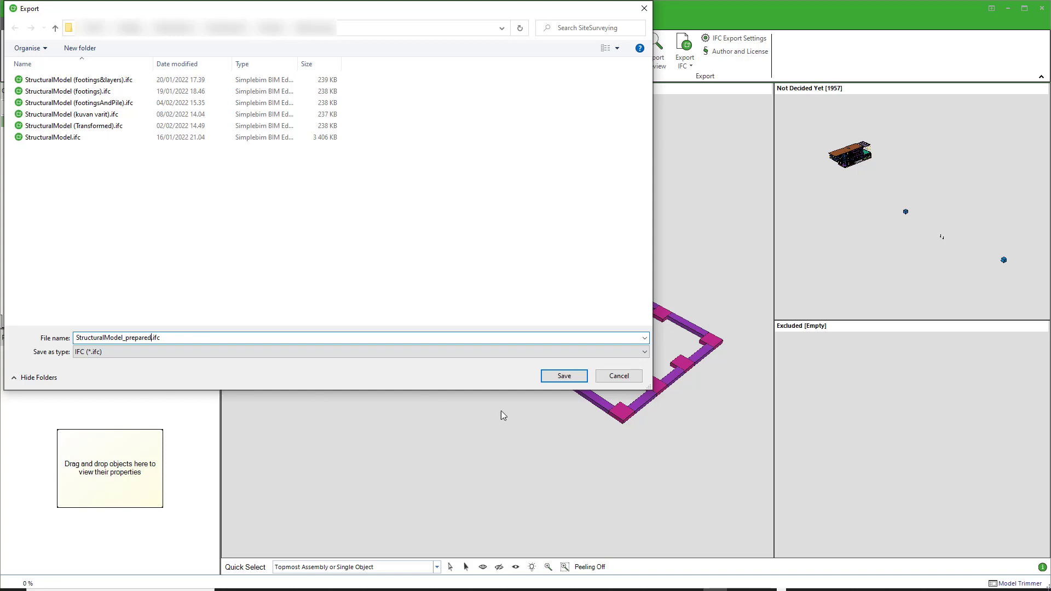
pyautogui.click(563, 375)
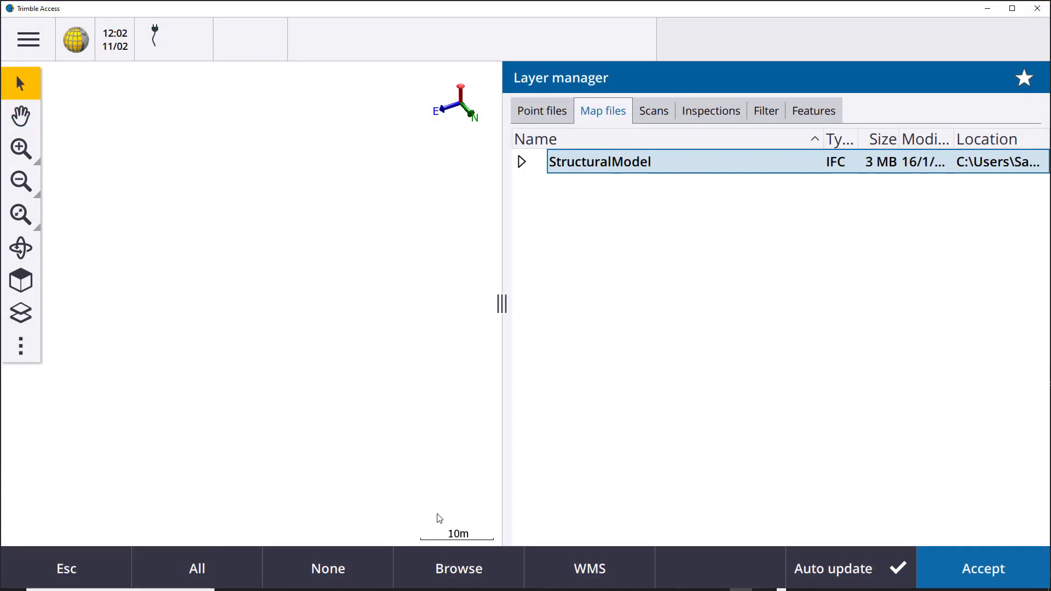
# Load StructuralModel_prepared as a map file and create point P2 at a footing corner
pyautogui.click(458, 569)
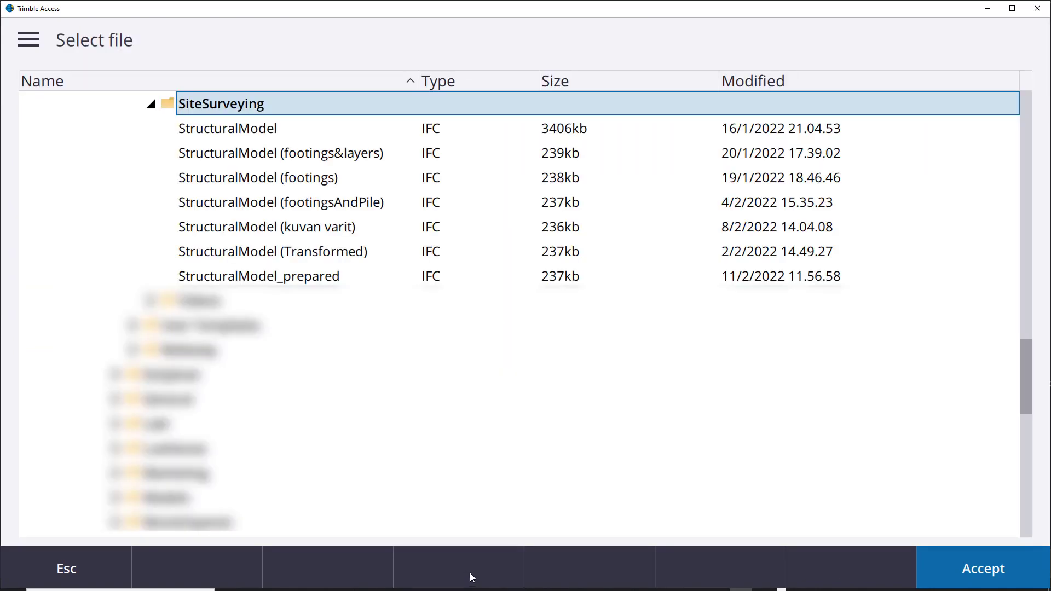
pyautogui.click(983, 568)
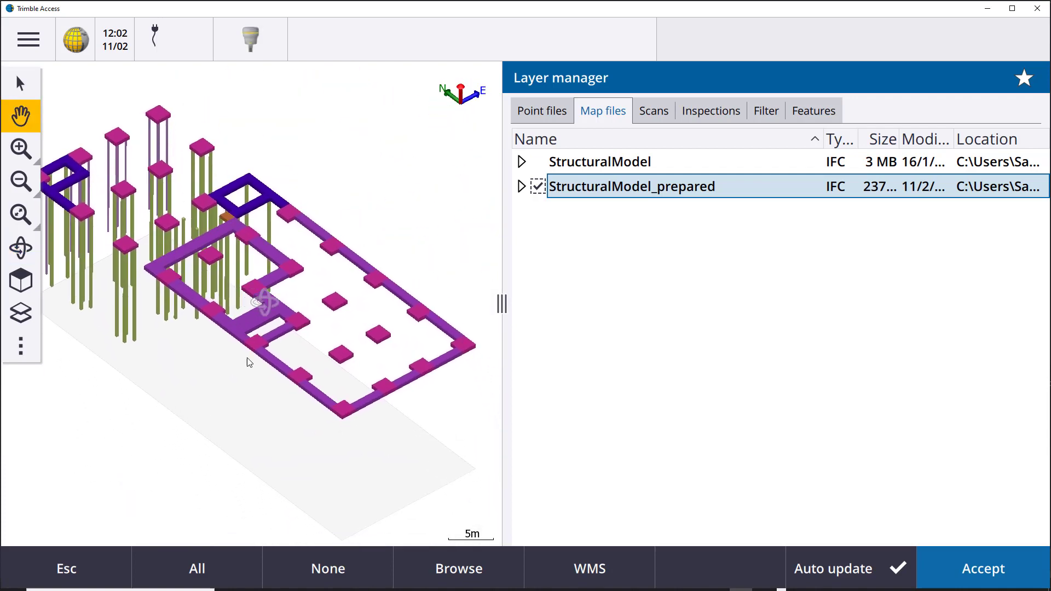
pyautogui.click(21, 83)
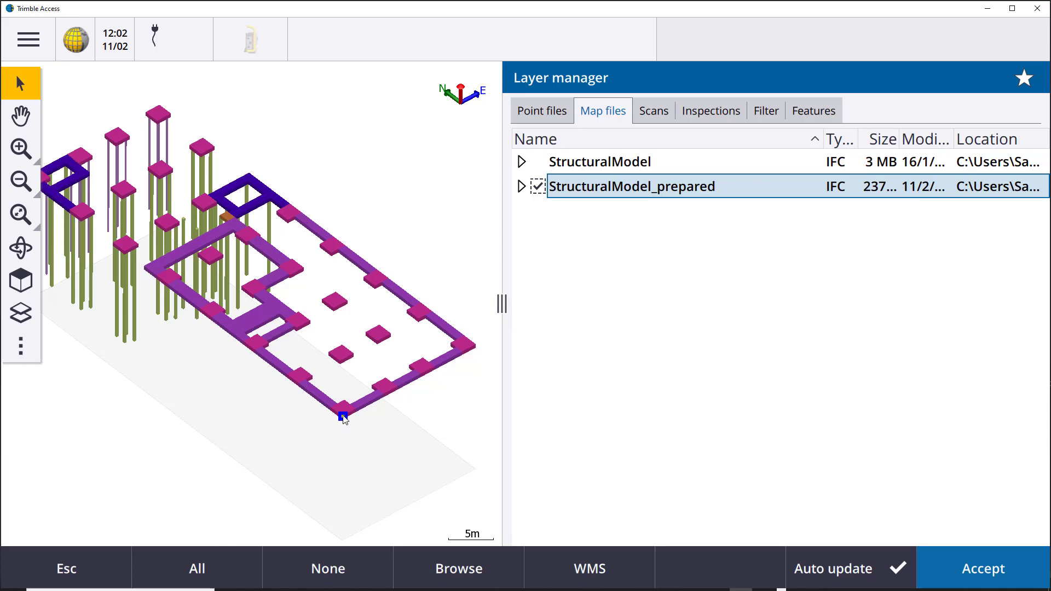
pyautogui.click(341, 414)
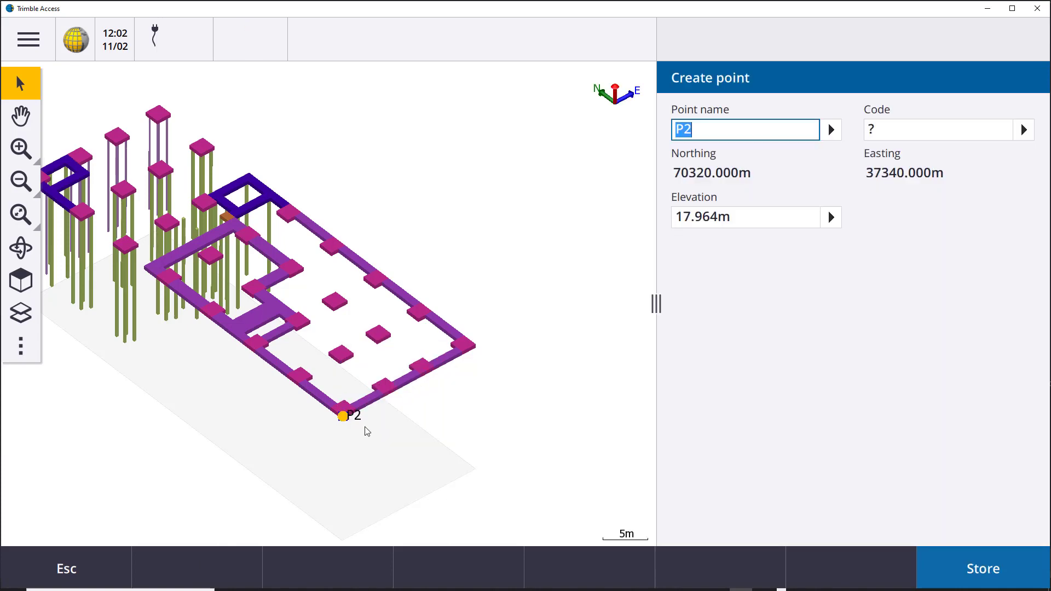